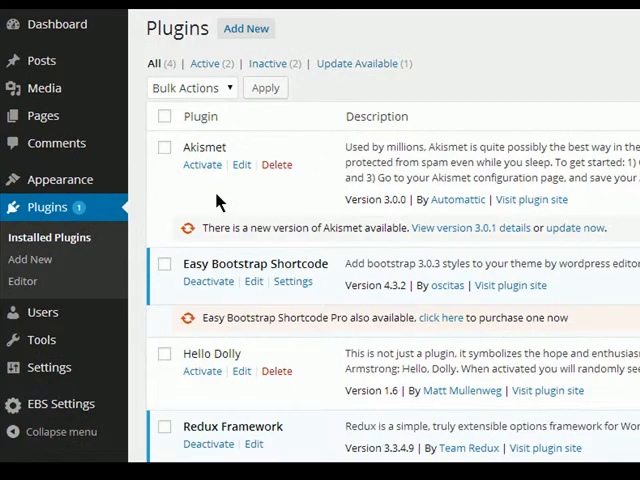
{"action": "mouse_move", "coordinate": [265, 63]}
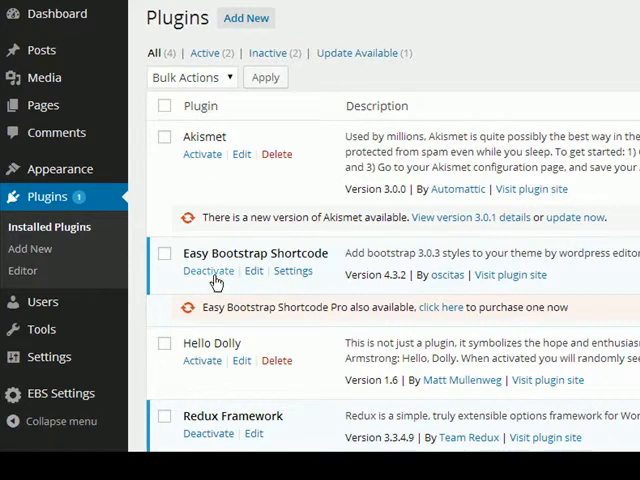
{"action": "mouse_move", "coordinate": [222, 278]}
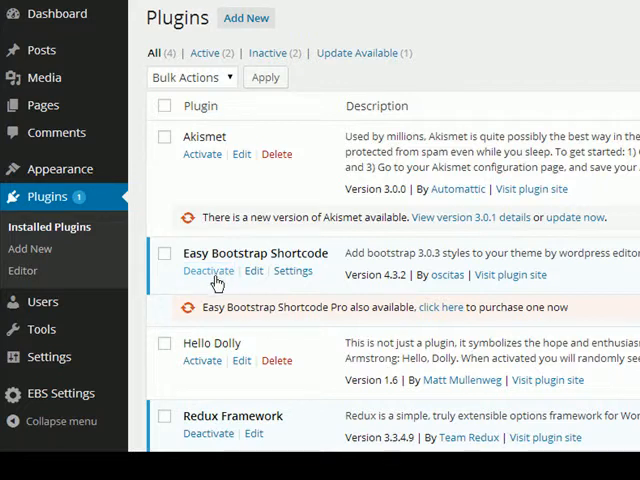
Deactivate the Easy Bootstrap Shortcode plugin from the Plugins list.
{"action": "left_click", "coordinate": [208, 271]}
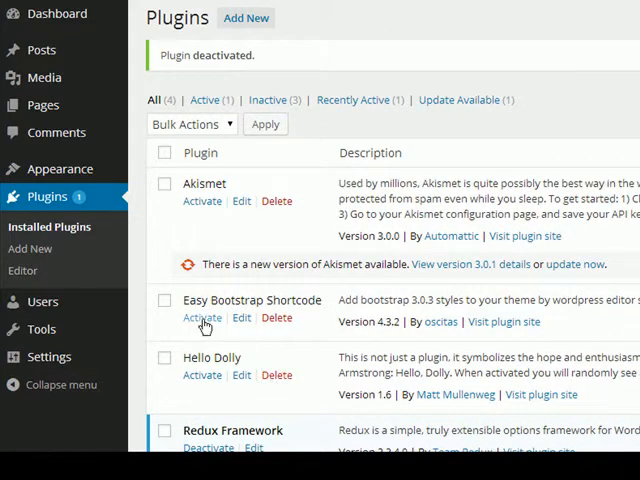
{"action": "mouse_move", "coordinate": [199, 322]}
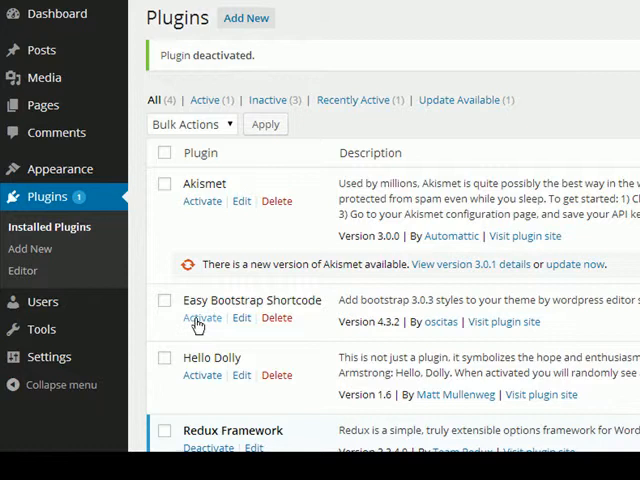
{"action": "mouse_move", "coordinate": [284, 318]}
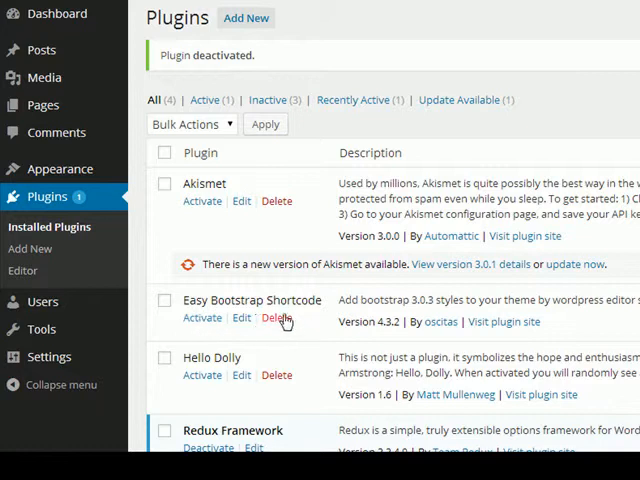
{"action": "mouse_move", "coordinate": [278, 323]}
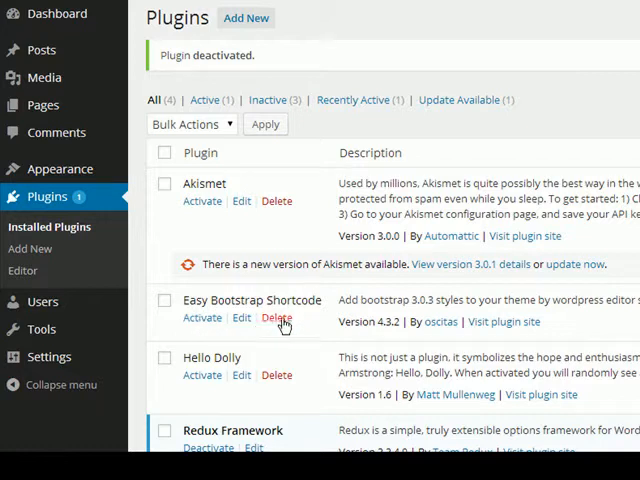
{"action": "mouse_move", "coordinate": [284, 322]}
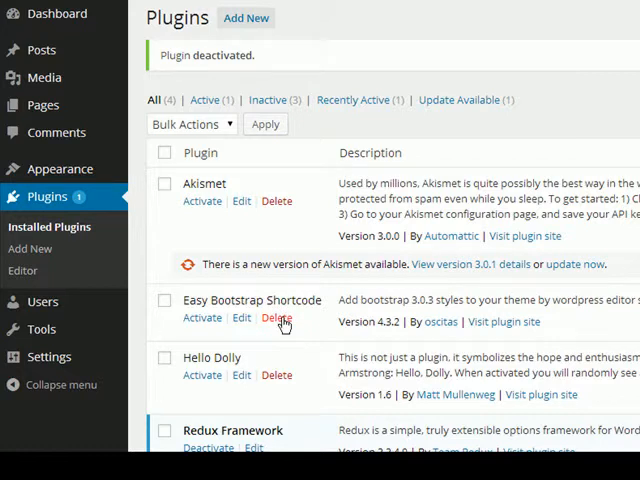
{"action": "mouse_move", "coordinate": [283, 280]}
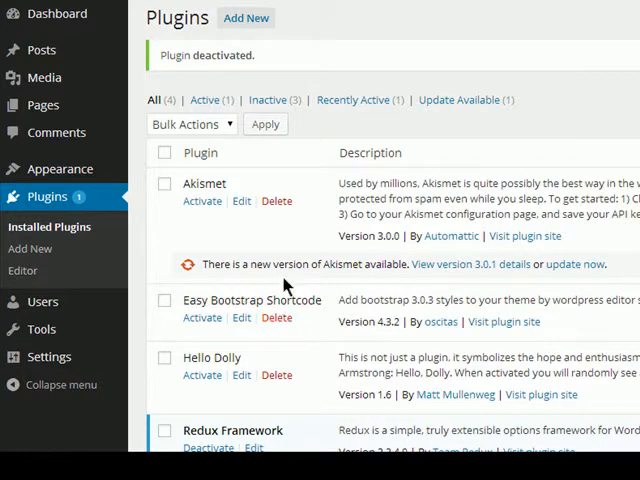
{"action": "mouse_move", "coordinate": [238, 130]}
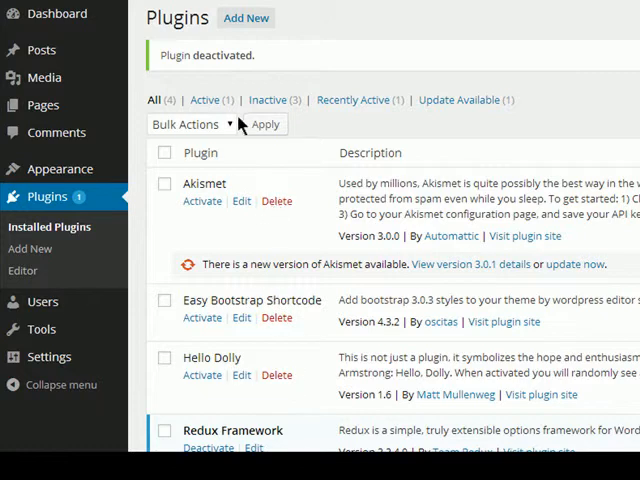
{"action": "mouse_move", "coordinate": [168, 315]}
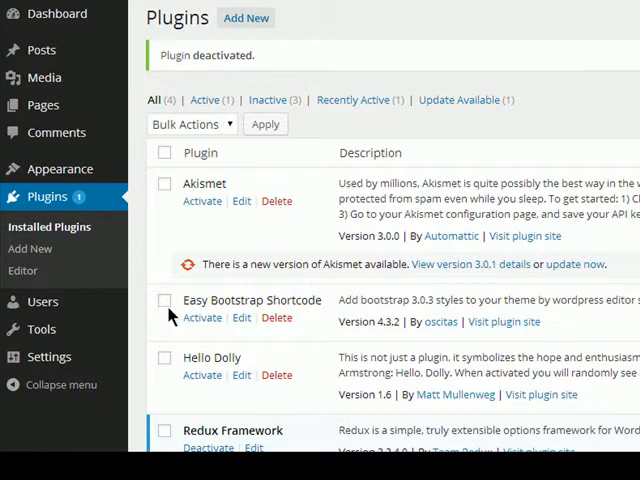
Tick Easy Bootstrap Shortcode and choose Delete as the bulk action without applying it.
{"action": "left_click", "coordinate": [164, 300]}
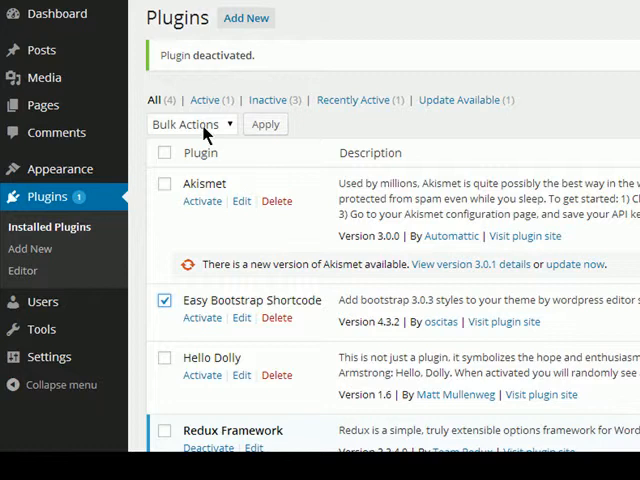
{"action": "left_click", "coordinate": [190, 124]}
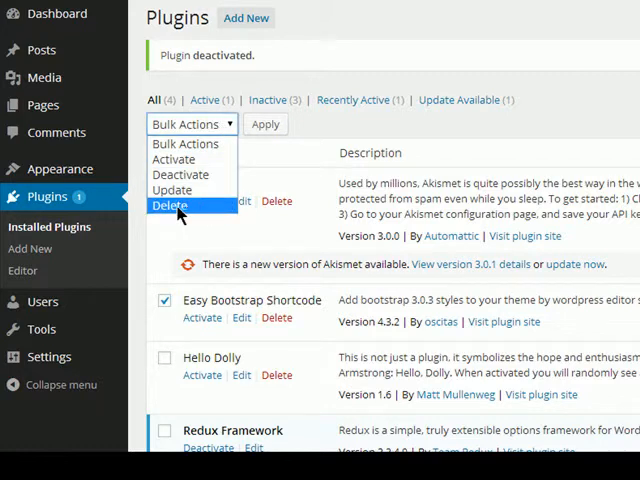
{"action": "left_click", "coordinate": [169, 205]}
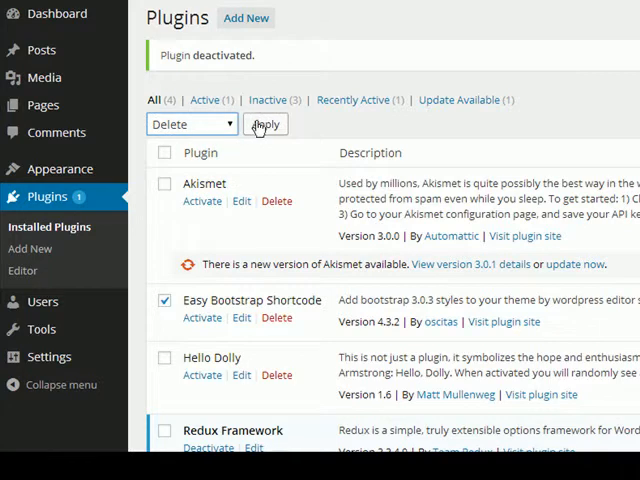
{"action": "mouse_move", "coordinate": [394, 305]}
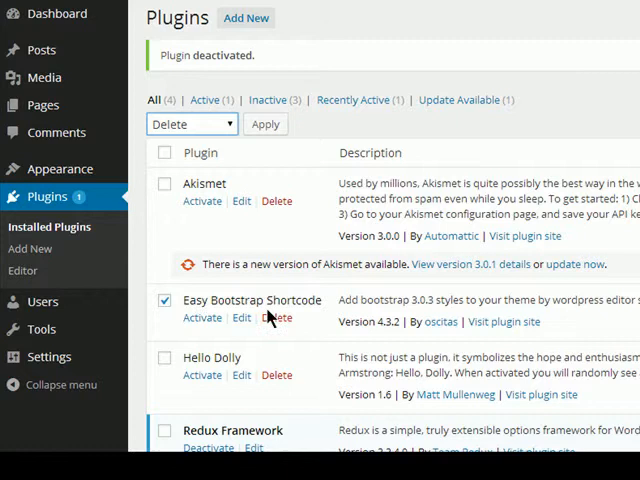
{"action": "mouse_move", "coordinate": [240, 318]}
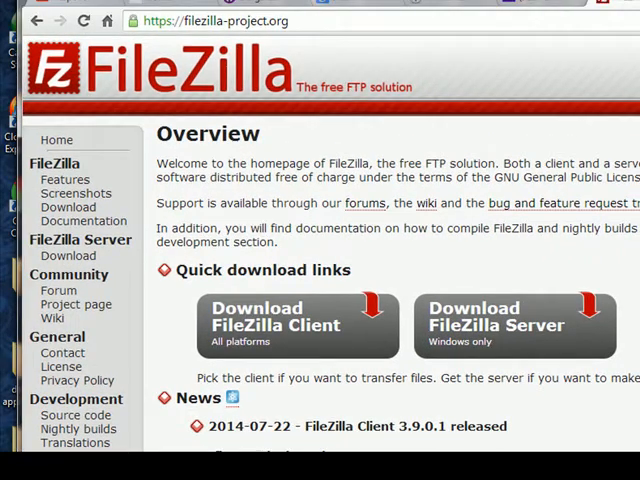
{"action": "scroll", "scroll_direction": "down", "scroll_amount": 3}
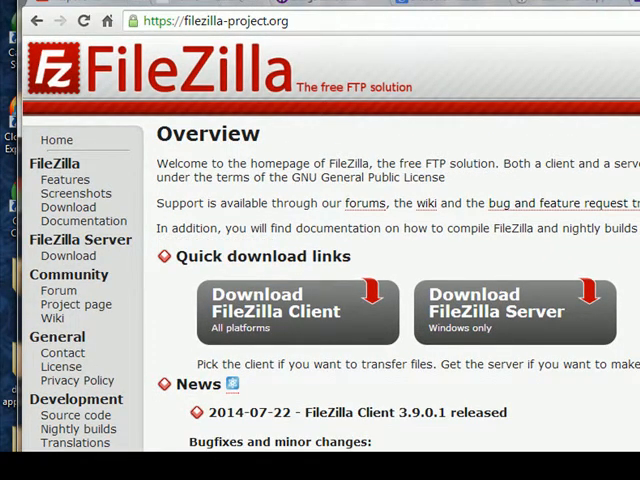
{"action": "mouse_move", "coordinate": [292, 38]}
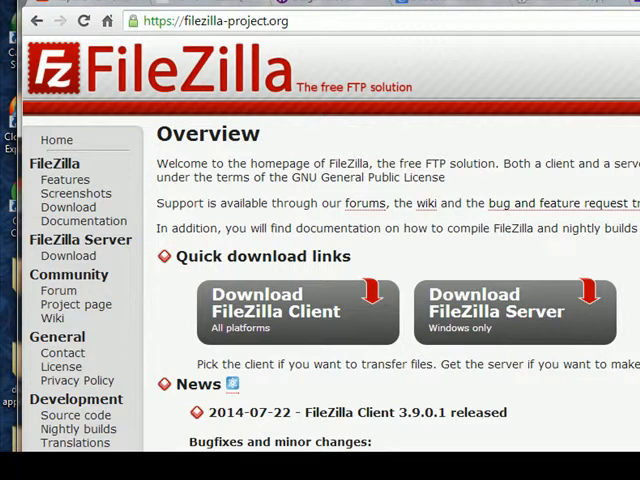
{"action": "scroll", "scroll_direction": "down", "scroll_amount": 3}
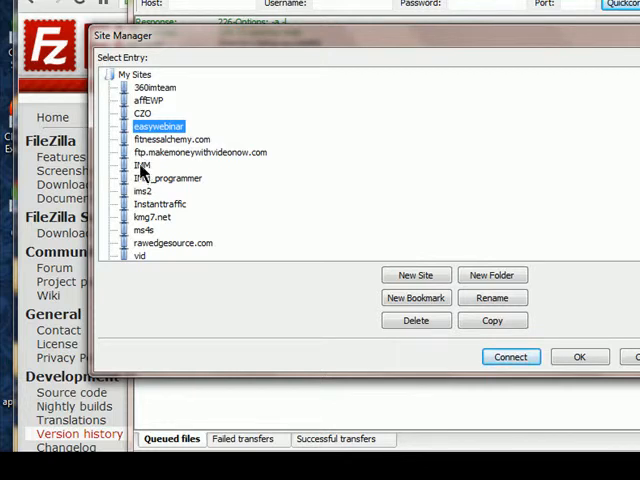
Connect to the saved site from Site Manager and load its remote directory listing.
{"action": "left_click", "coordinate": [141, 165]}
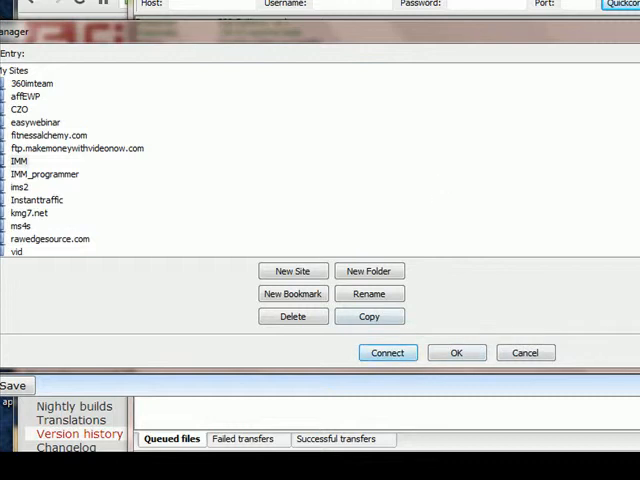
{"action": "left_click", "coordinate": [387, 352]}
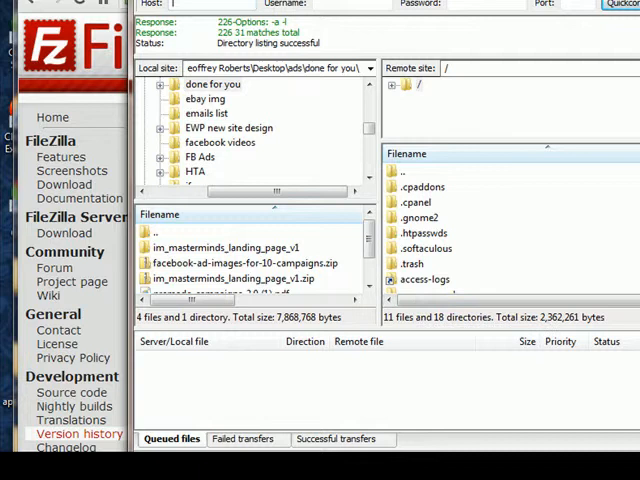
Navigate on the server into public_html and then the imresponsive site folder.
{"action": "scroll", "scroll_direction": "down", "scroll_amount": 3}
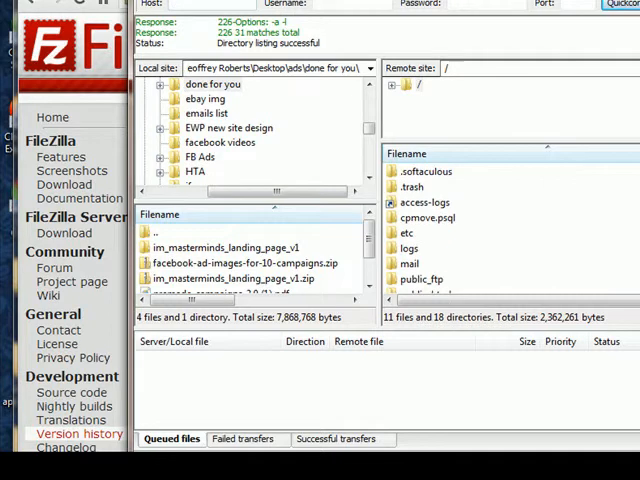
{"action": "scroll", "scroll_direction": "down", "scroll_amount": 3}
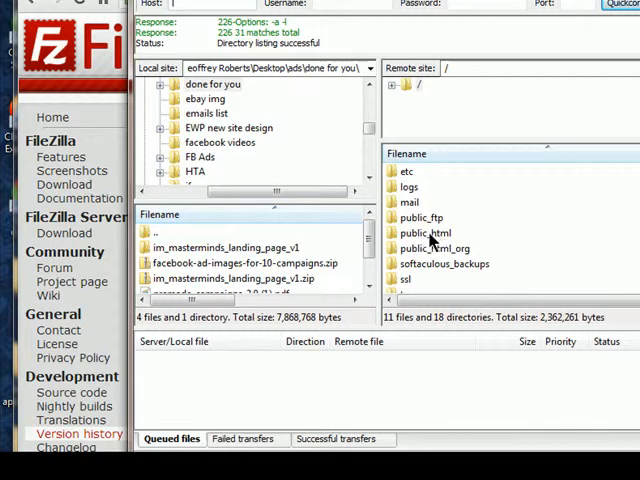
{"action": "left_click", "coordinate": [423, 232]}
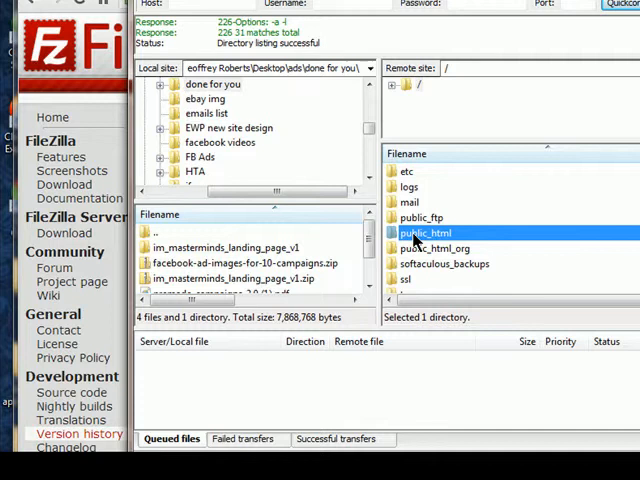
{"action": "double_click", "coordinate": [423, 232]}
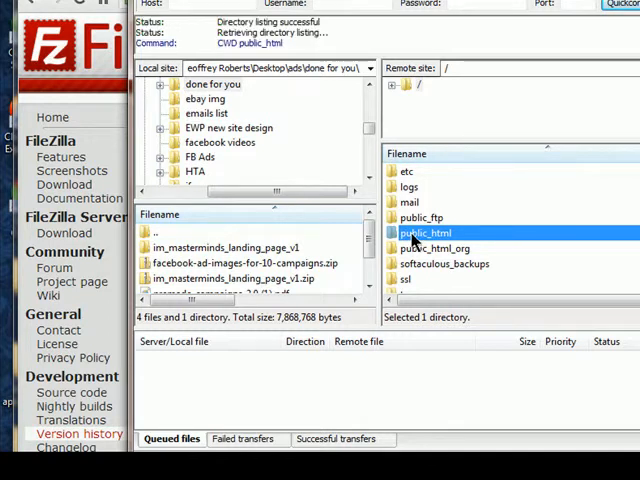
{"action": "double_click", "coordinate": [423, 232]}
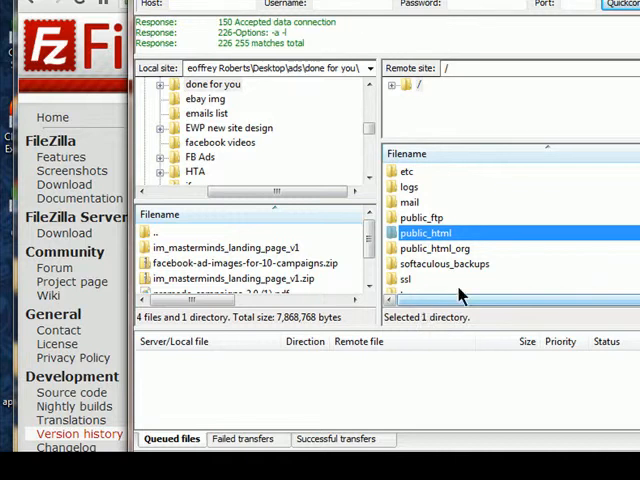
{"action": "double_click", "coordinate": [424, 232]}
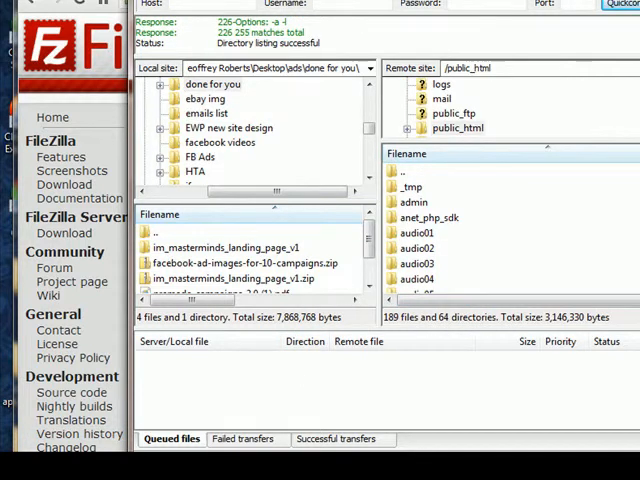
{"action": "scroll", "scroll_direction": "down", "scroll_amount": 3}
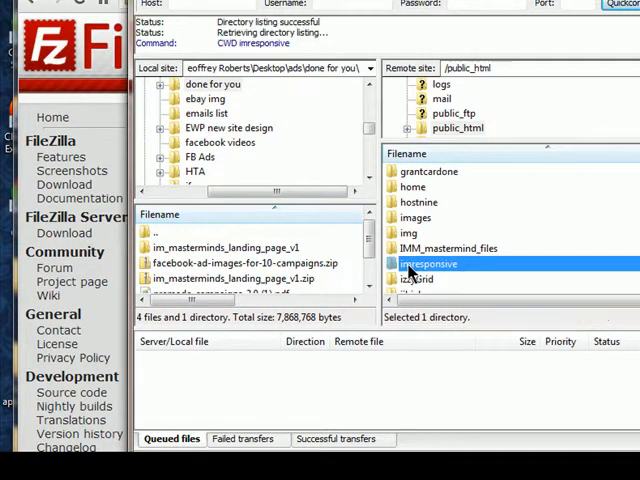
{"action": "double_click", "coordinate": [429, 263]}
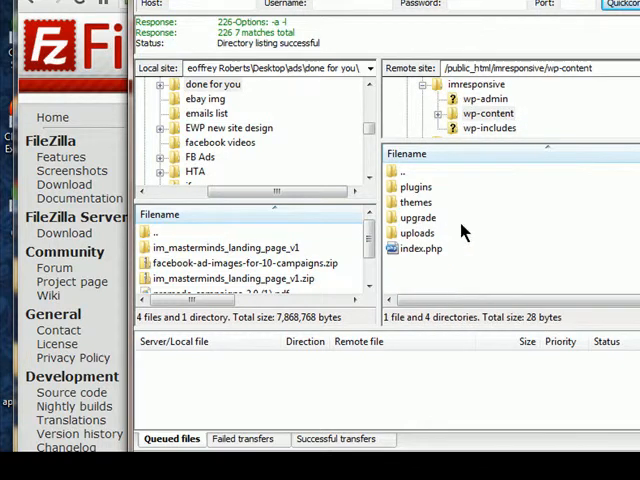
Enter the plugins folder inside wp-content, listing akismet and easy-bootstrap-shortcodes.
{"action": "left_click", "coordinate": [415, 187]}
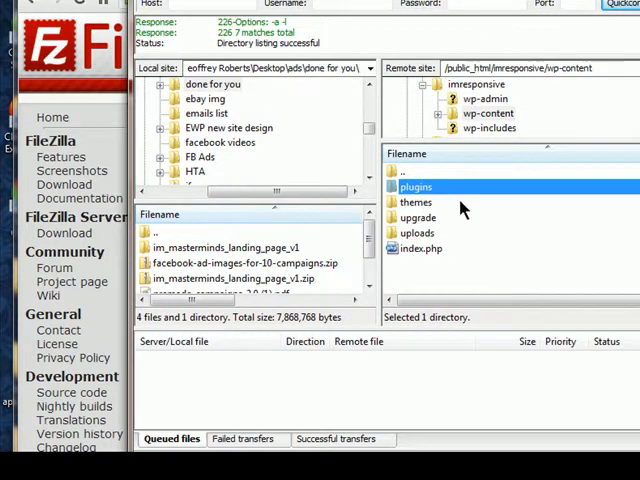
{"action": "double_click", "coordinate": [415, 187]}
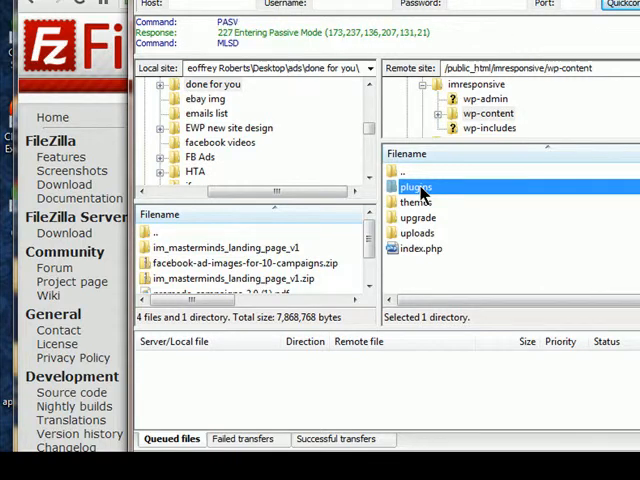
{"action": "double_click", "coordinate": [415, 187]}
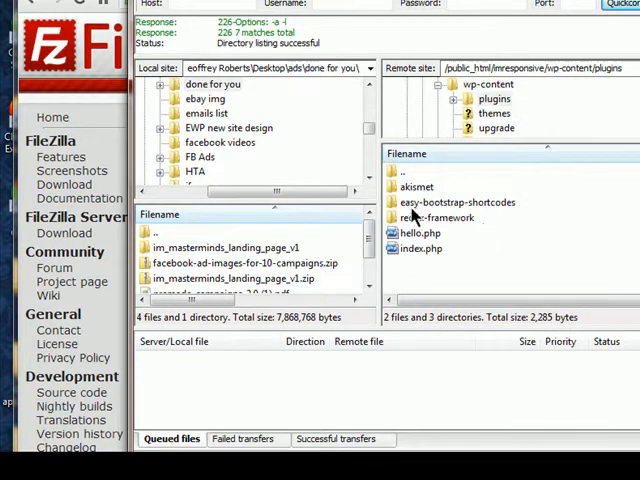
Select the akismet plugin folder in the remote list and bring up its context menu.
{"action": "left_click", "coordinate": [455, 202]}
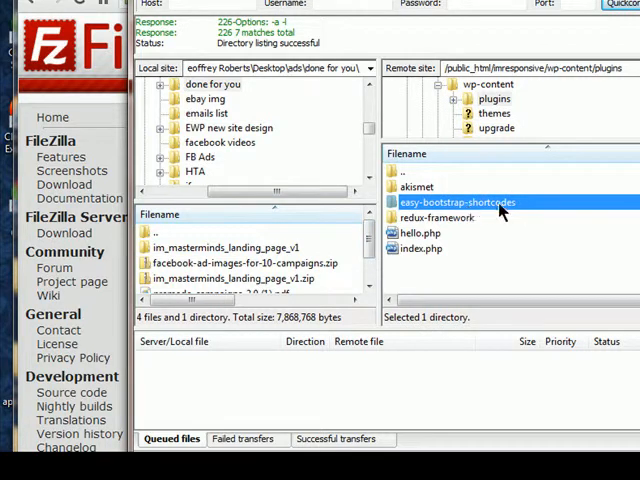
{"action": "mouse_move", "coordinate": [460, 218]}
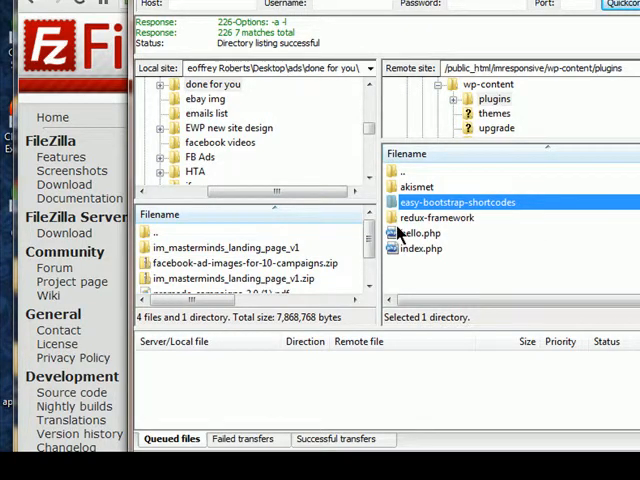
{"action": "left_click", "coordinate": [417, 187]}
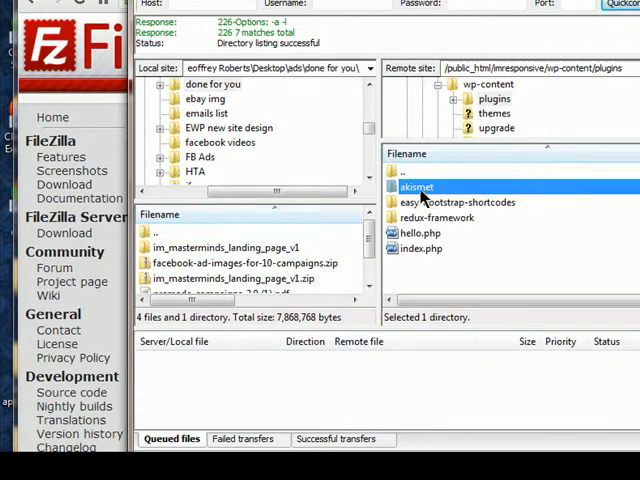
{"action": "mouse_move", "coordinate": [398, 202]}
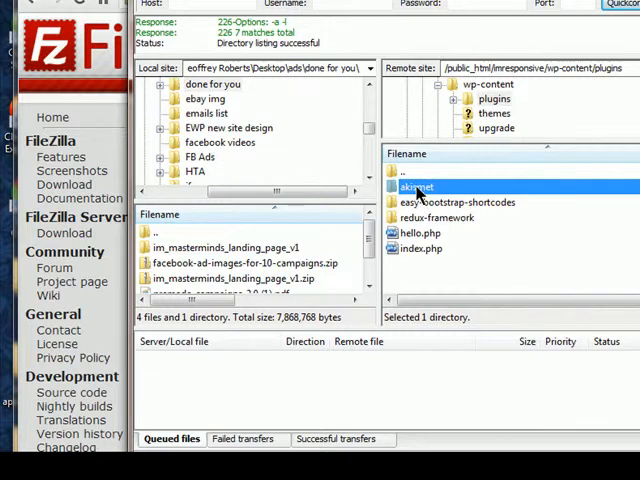
{"action": "right_click", "coordinate": [415, 188]}
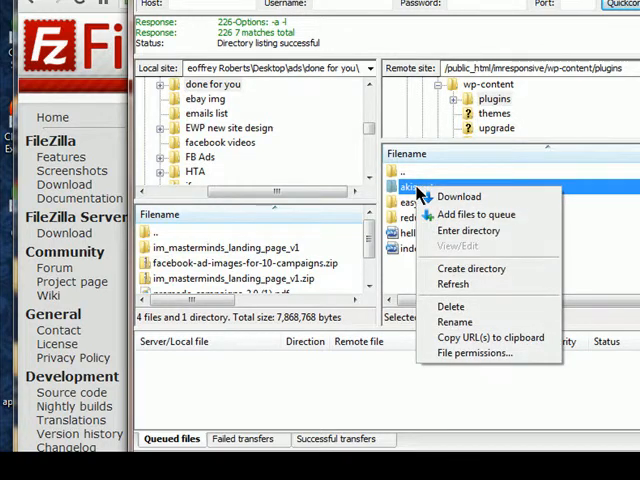
{"action": "mouse_move", "coordinate": [452, 306]}
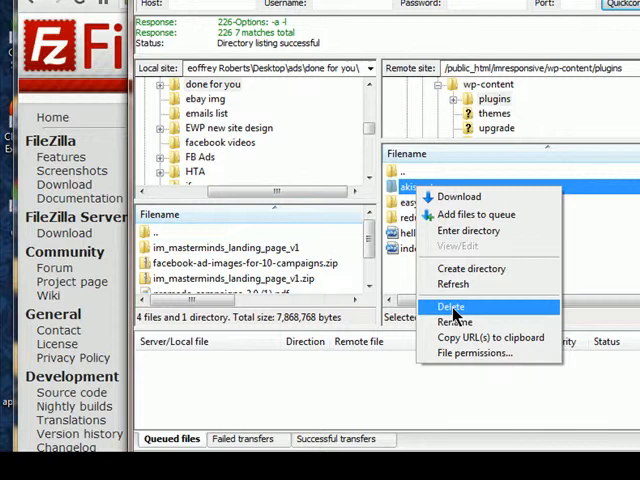
Delete the akismet folder with all its contents, confirming the deletion prompt.
{"action": "left_click", "coordinate": [452, 306]}
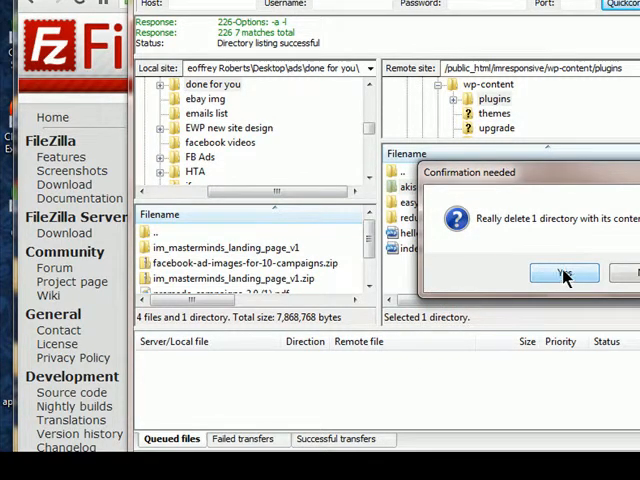
{"action": "left_click", "coordinate": [563, 273]}
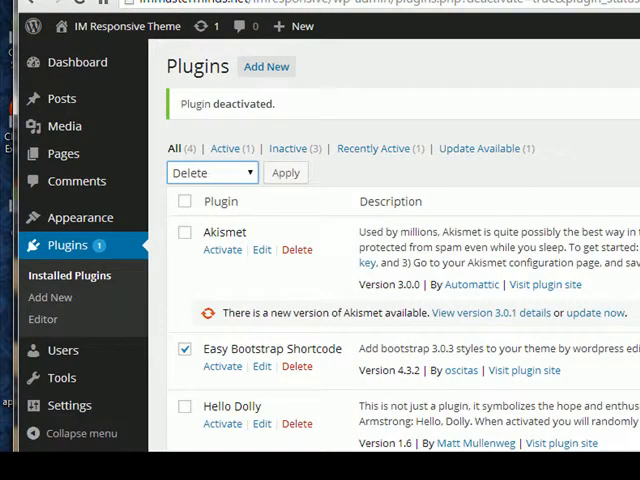
{"action": "mouse_move", "coordinate": [368, 185]}
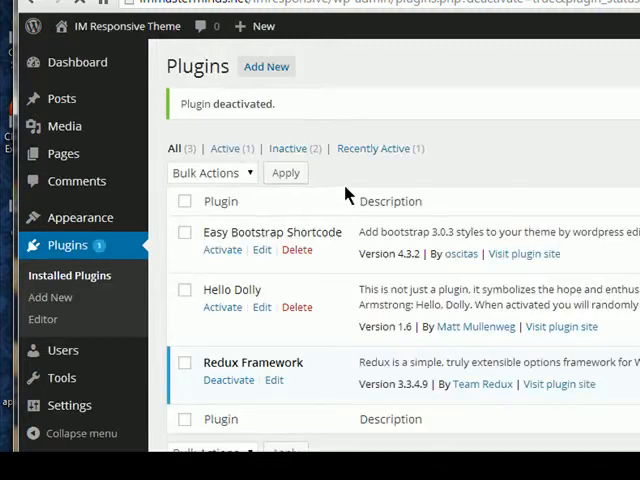
{"action": "mouse_move", "coordinate": [408, 252]}
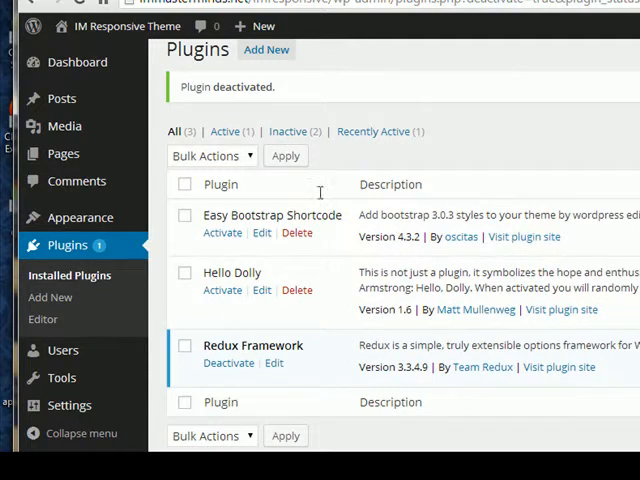
{"action": "mouse_move", "coordinate": [358, 214]}
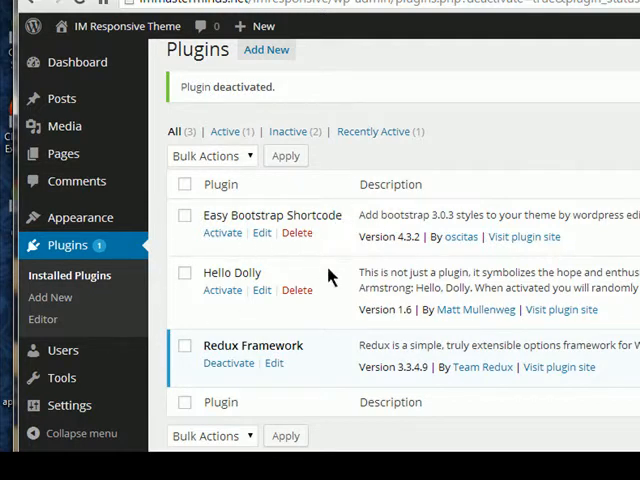
{"action": "mouse_move", "coordinate": [284, 289]}
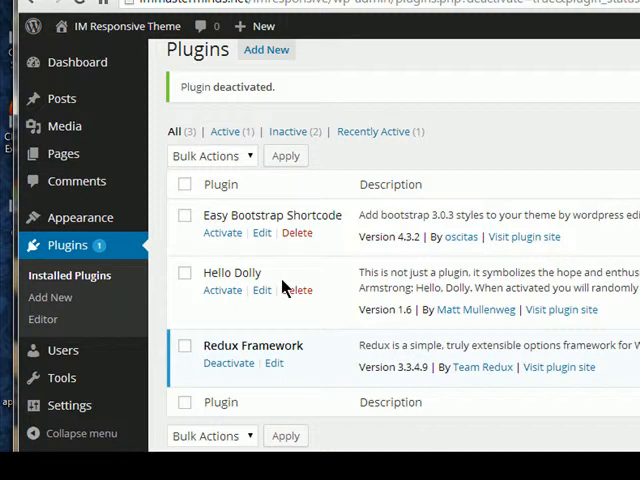
{"action": "mouse_move", "coordinate": [168, 287]}
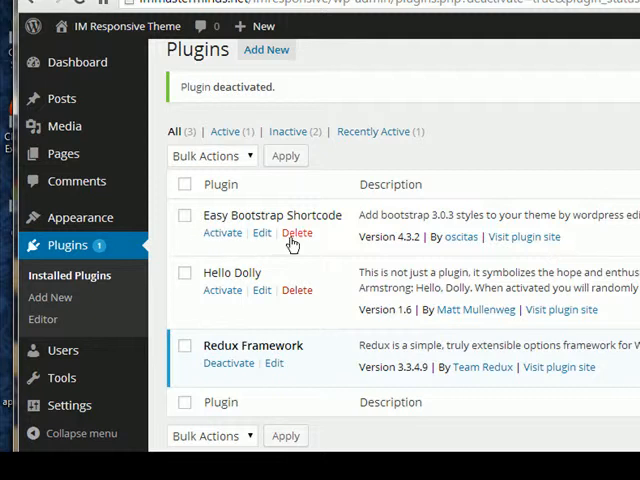
{"action": "mouse_move", "coordinate": [209, 214]}
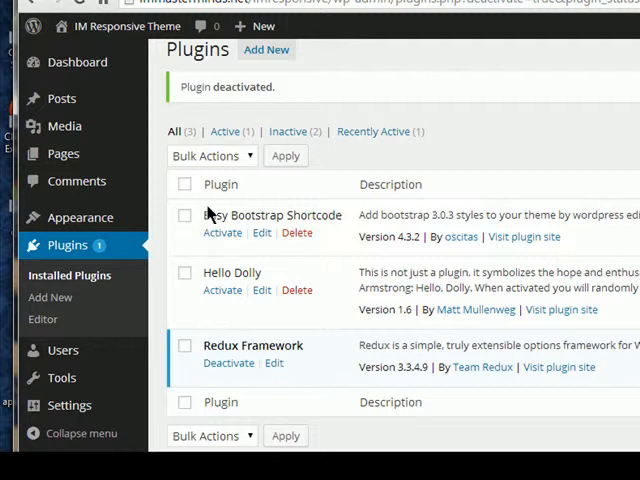
After confirming Akismet is gone, mark Easy Bootstrap Shortcode again for bulk deletion.
{"action": "left_click", "coordinate": [210, 155]}
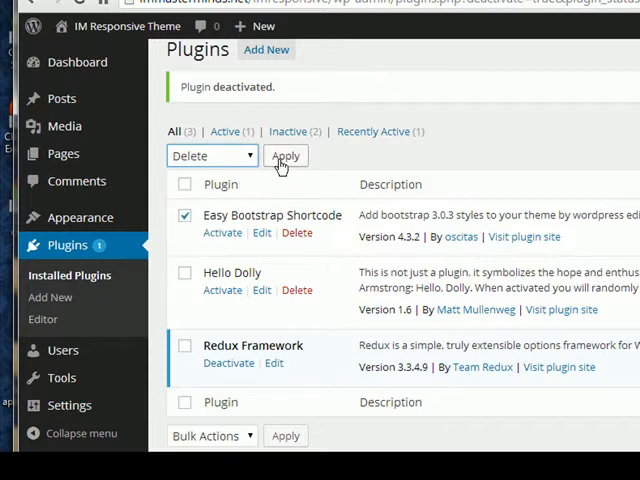
{"action": "mouse_move", "coordinate": [308, 273]}
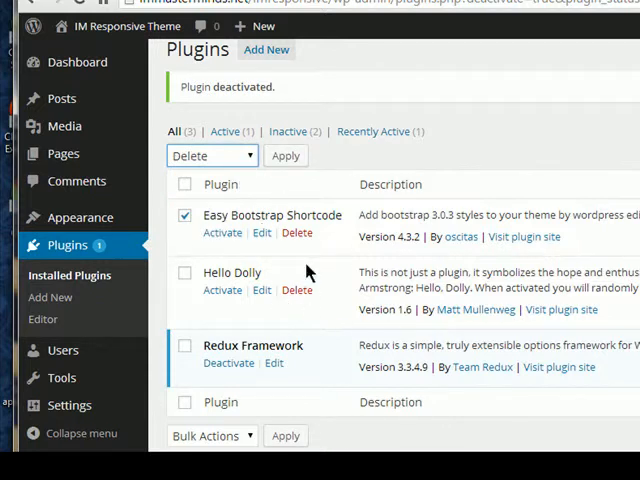
{"action": "mouse_move", "coordinate": [308, 272]}
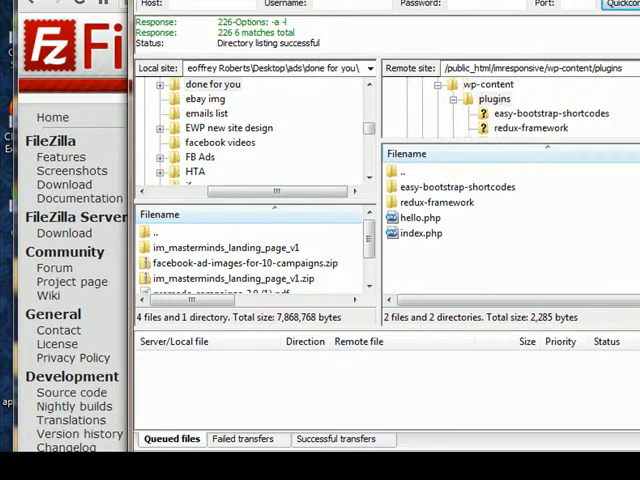
{"action": "mouse_move", "coordinate": [468, 102]}
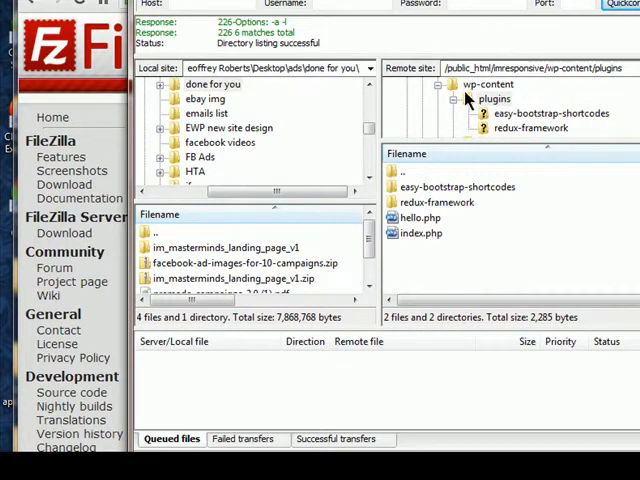
{"action": "mouse_move", "coordinate": [535, 131]}
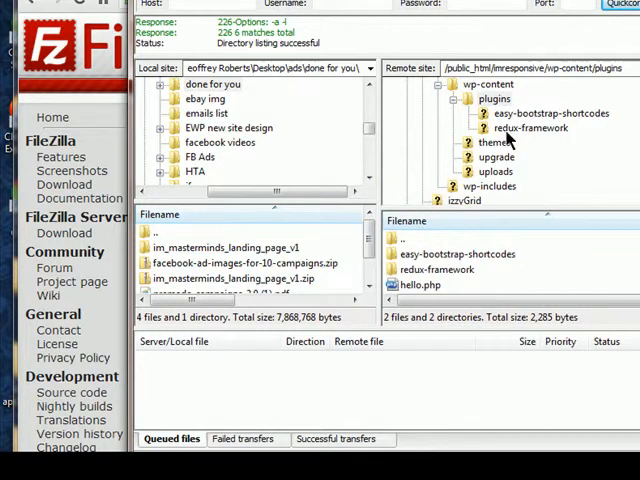
{"action": "mouse_move", "coordinate": [540, 128]}
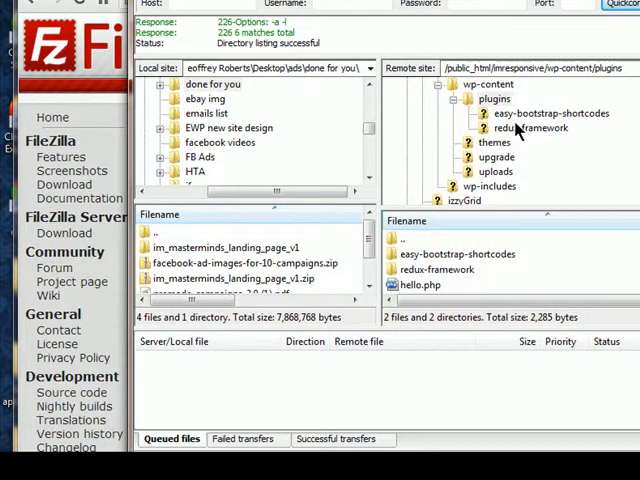
{"action": "mouse_move", "coordinate": [497, 128]}
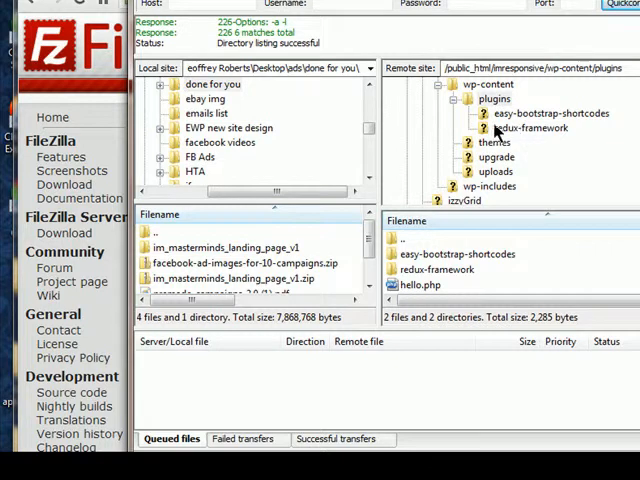